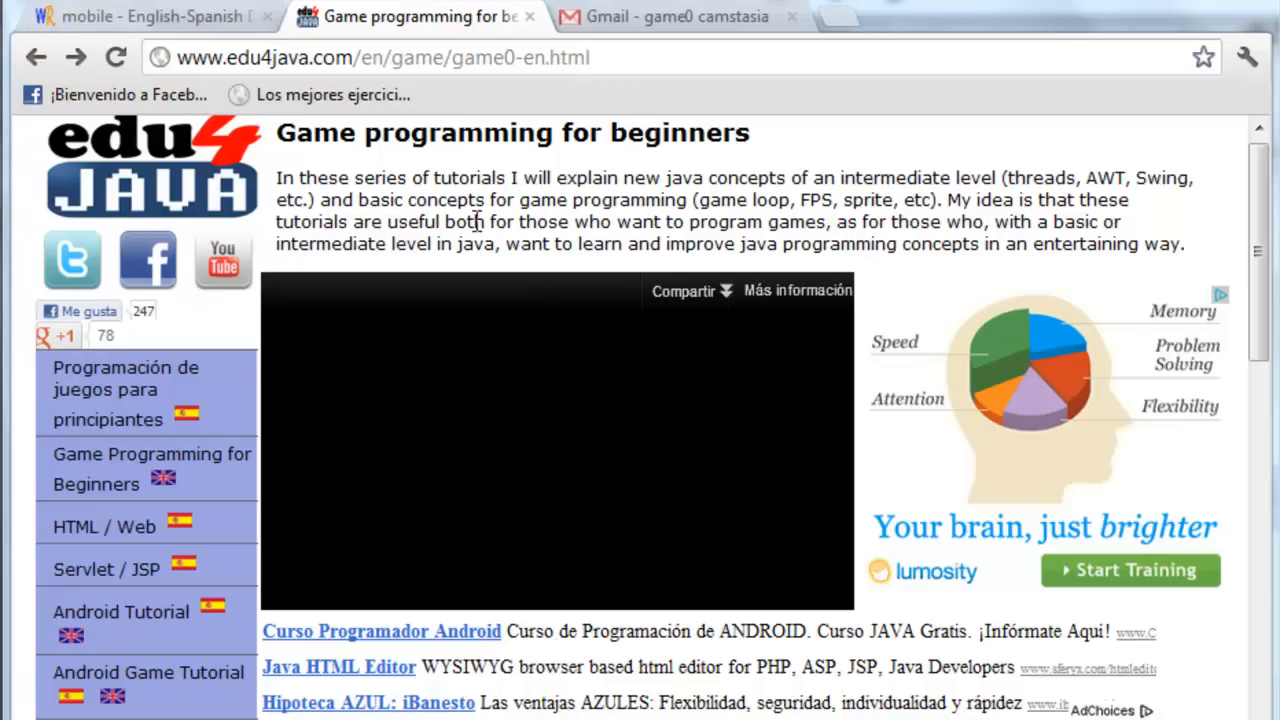
# Highlight the list of Java concepts covered in the Games in Java section.
pyautogui.moveTo(480, 178); pyautogui.dragTo(680, 200)
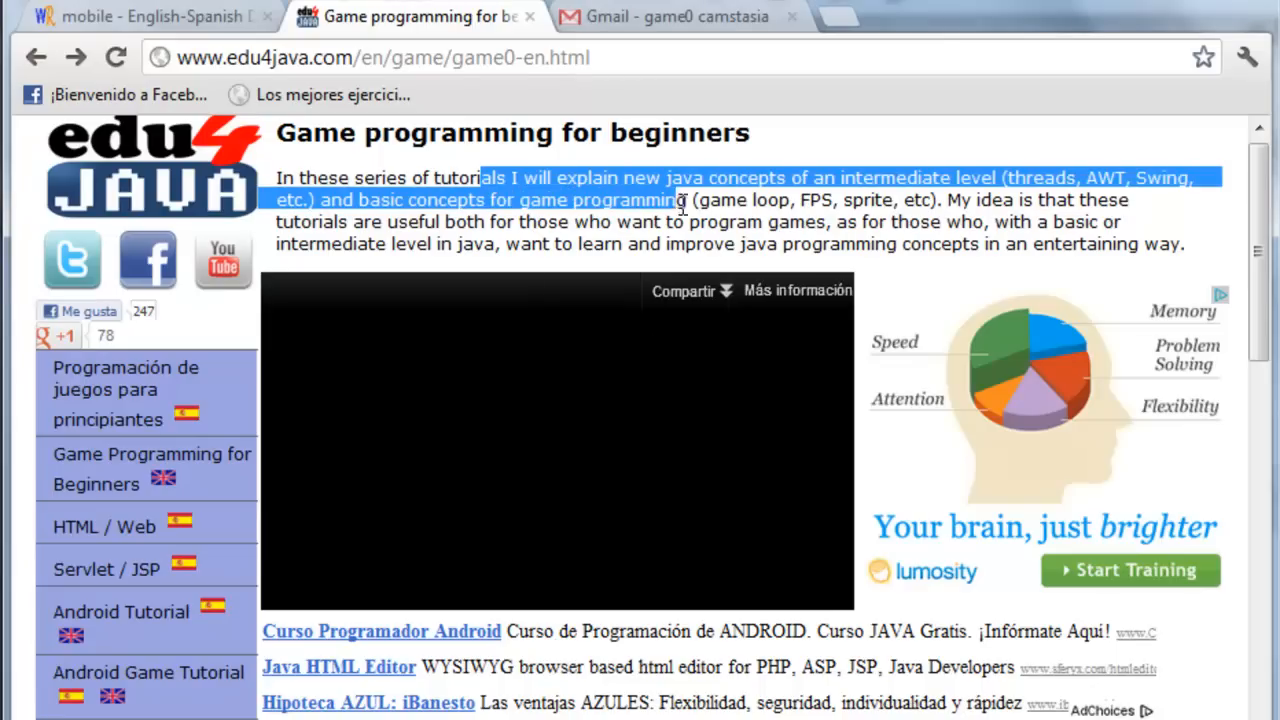
pyautogui.moveTo(715, 215)
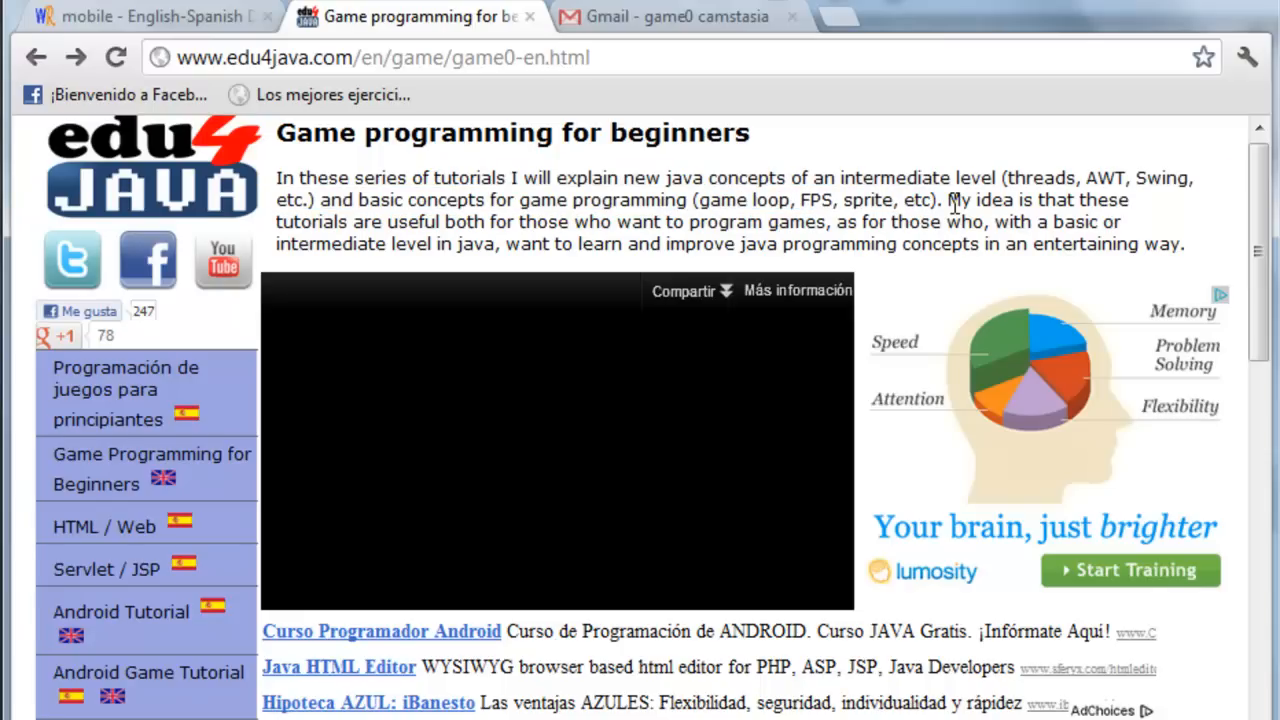
pyautogui.moveTo(715, 180)
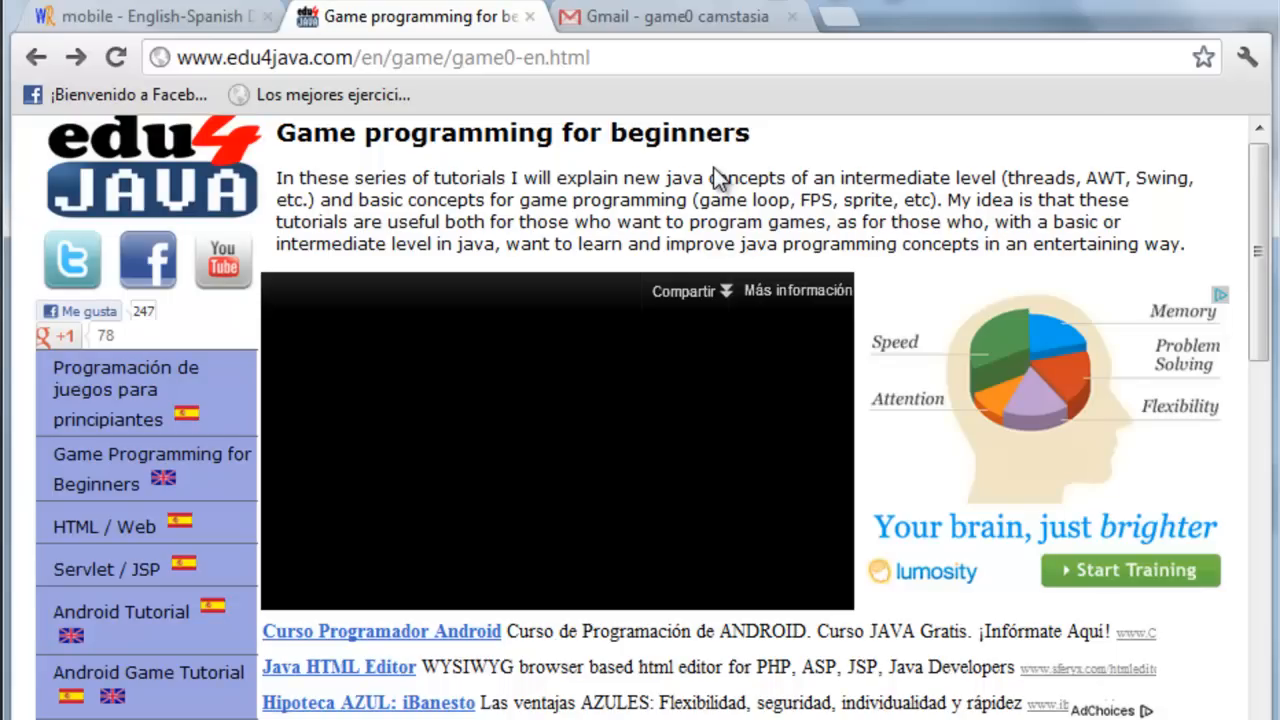
pyautogui.moveTo(718, 180)
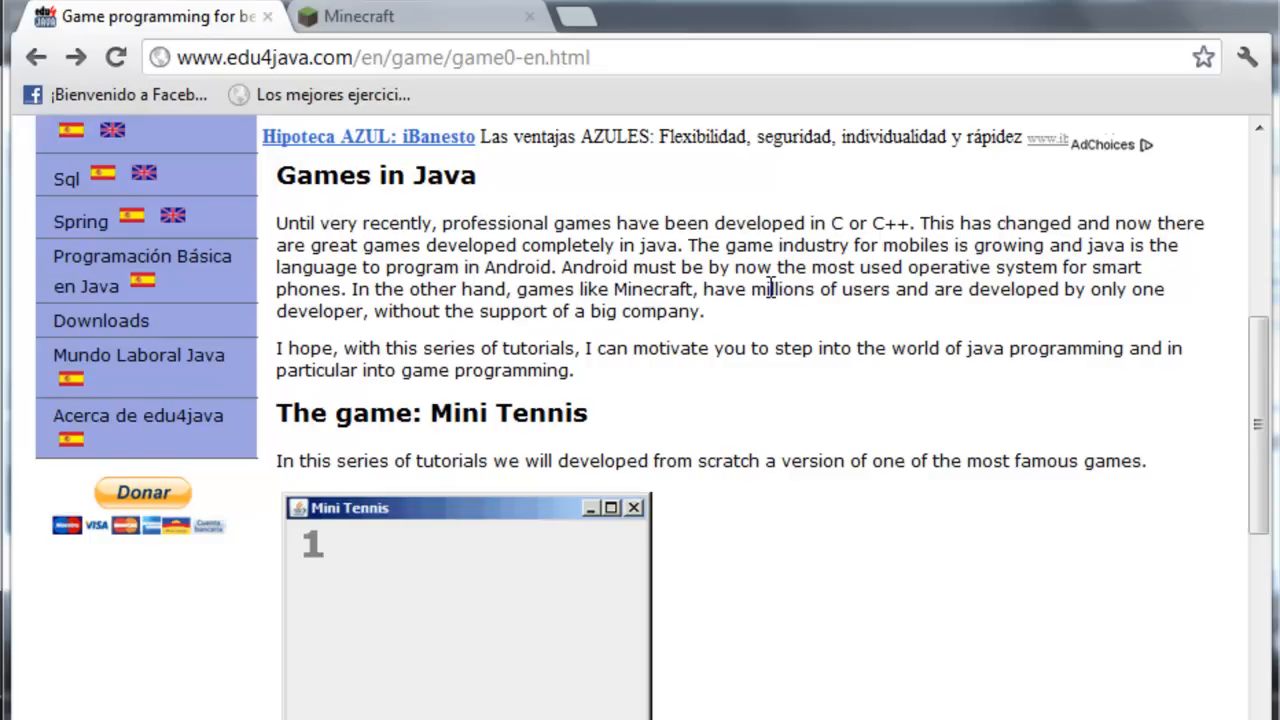
pyautogui.moveTo(528, 170)
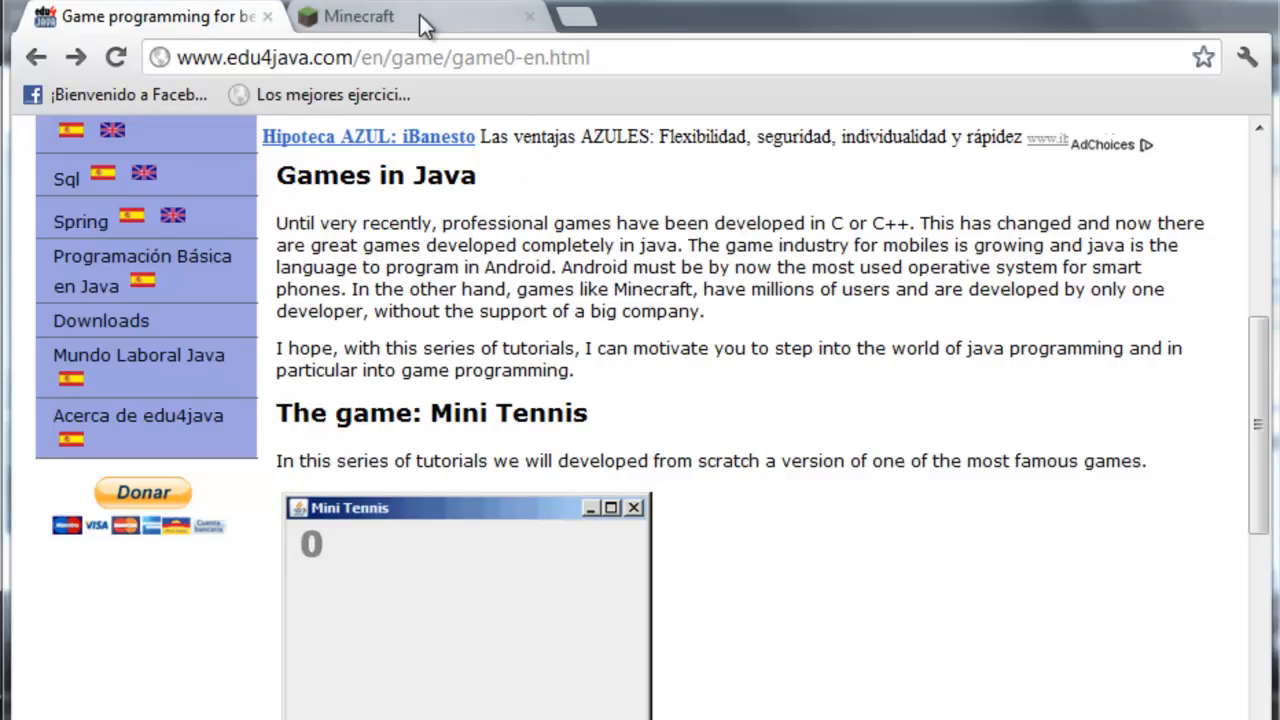
# Play and pause the Minecraft trailer on the Minecraft site, then return to edu4java.
pyautogui.click(358, 16)
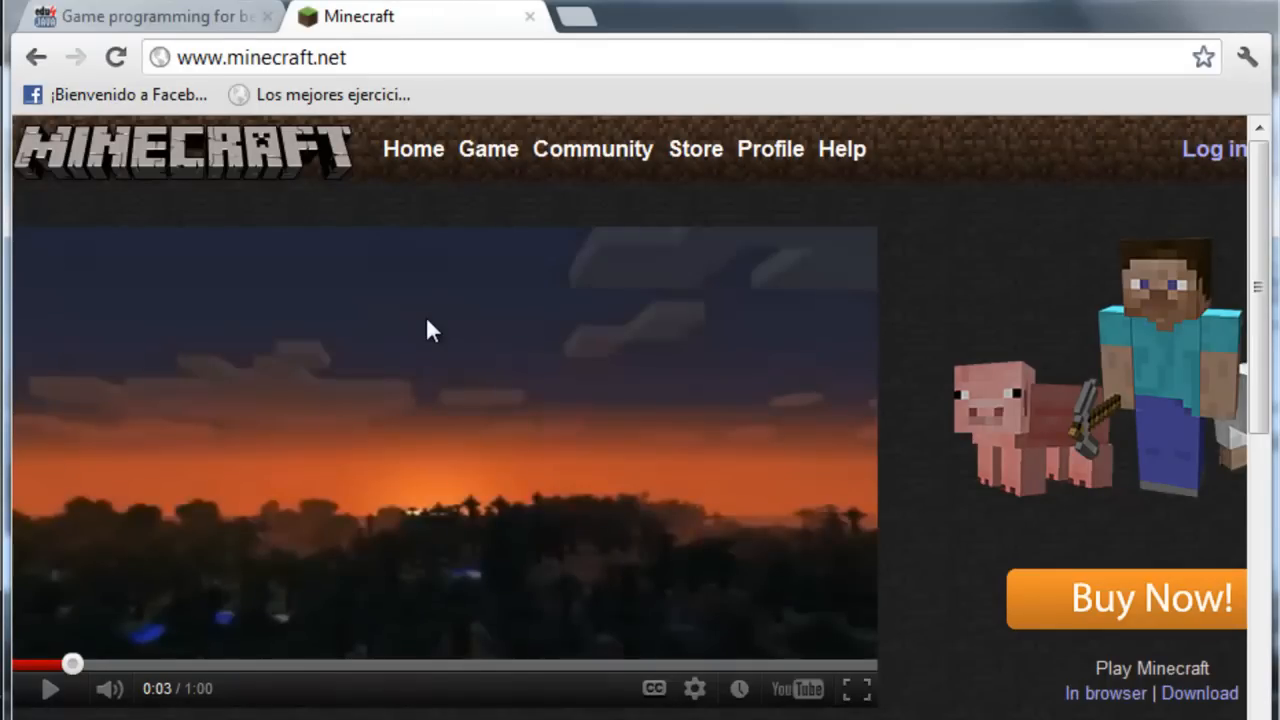
pyautogui.click(50, 688)
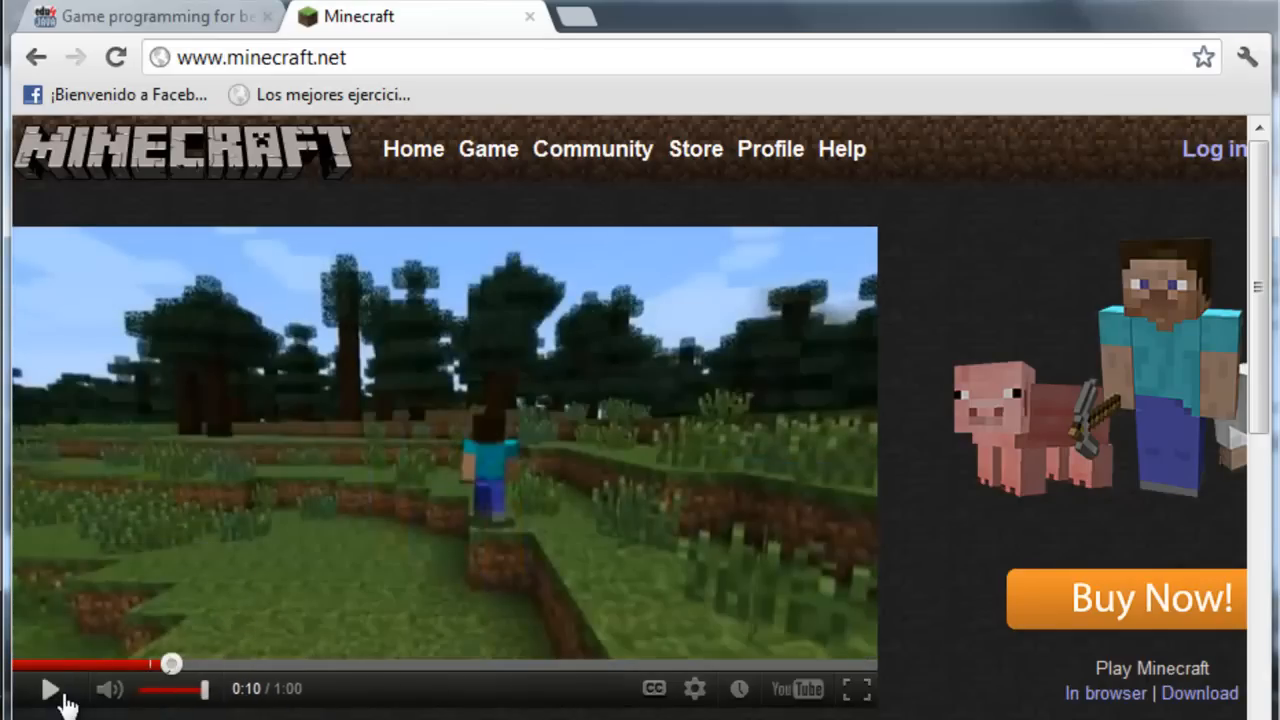
pyautogui.click(49, 689)
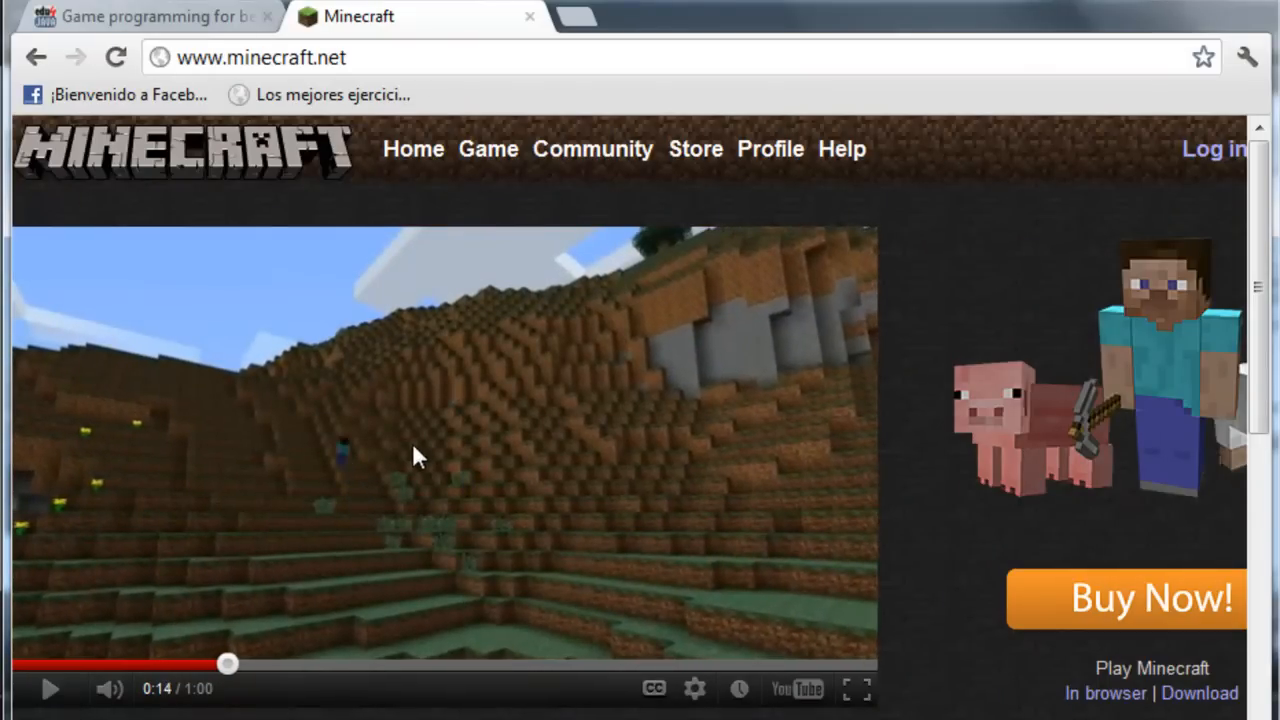
pyautogui.moveTo(580, 485)
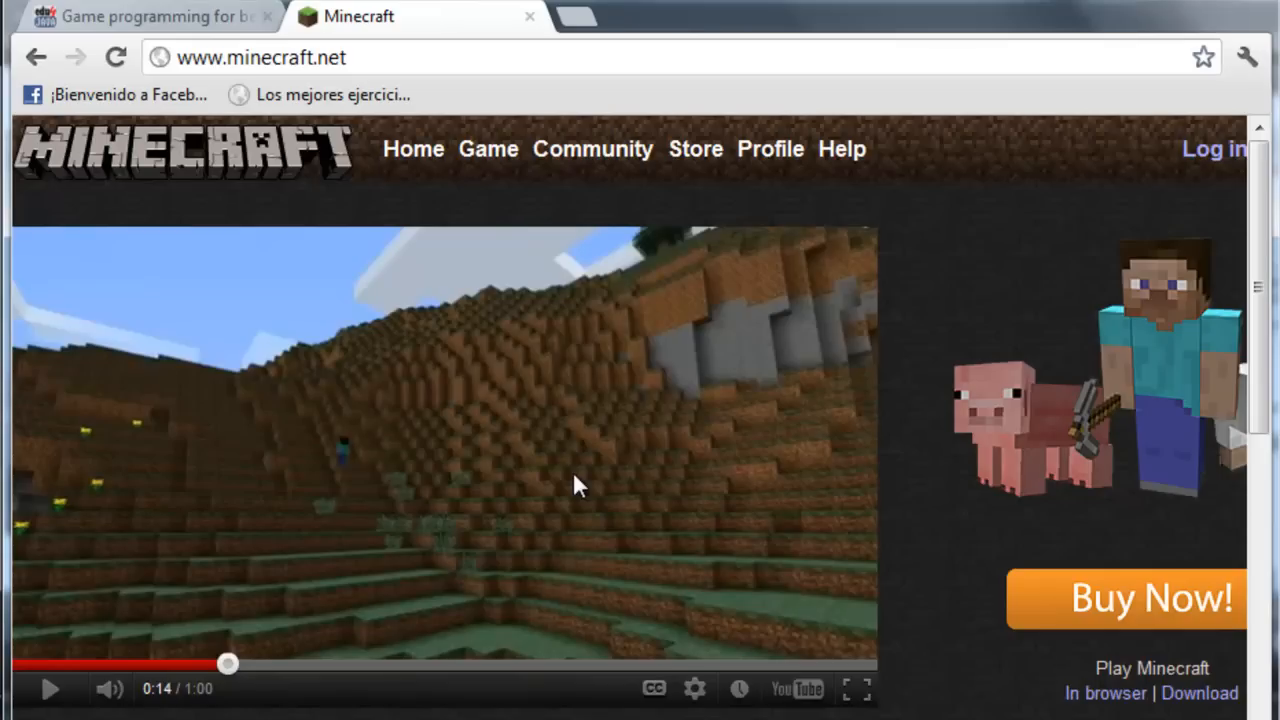
pyautogui.moveTo(430, 443)
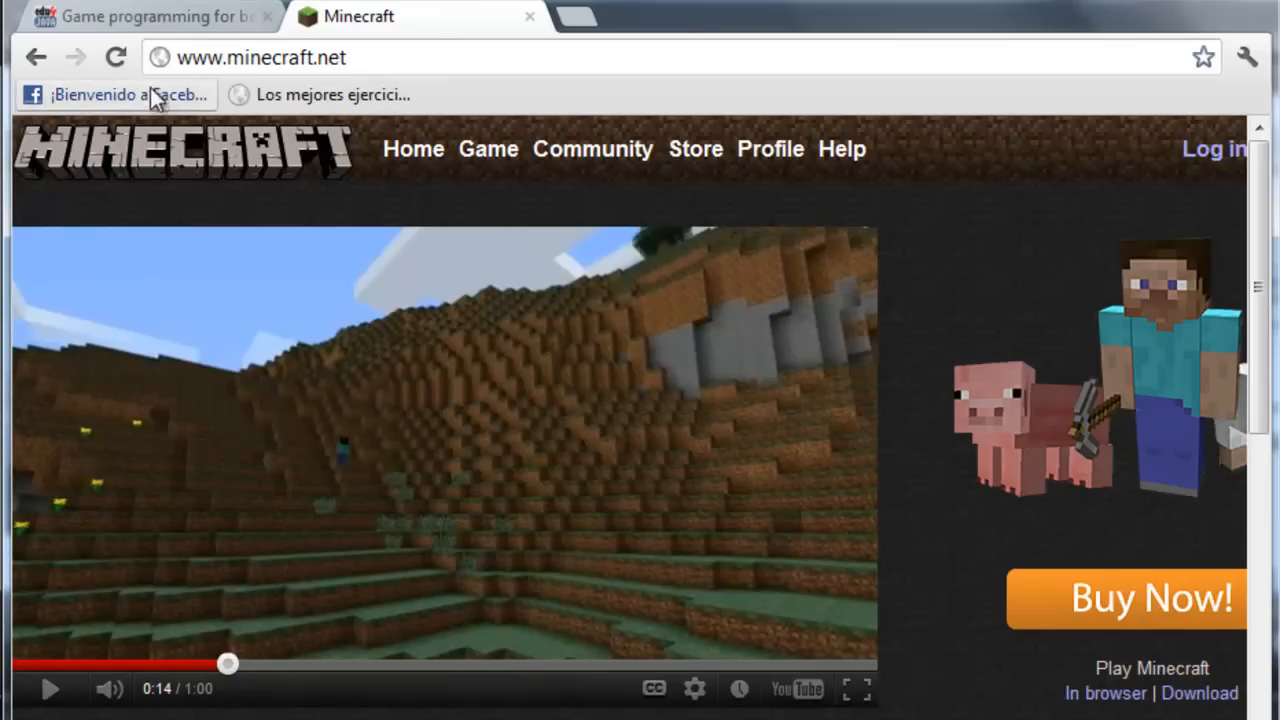
pyautogui.click(150, 16)
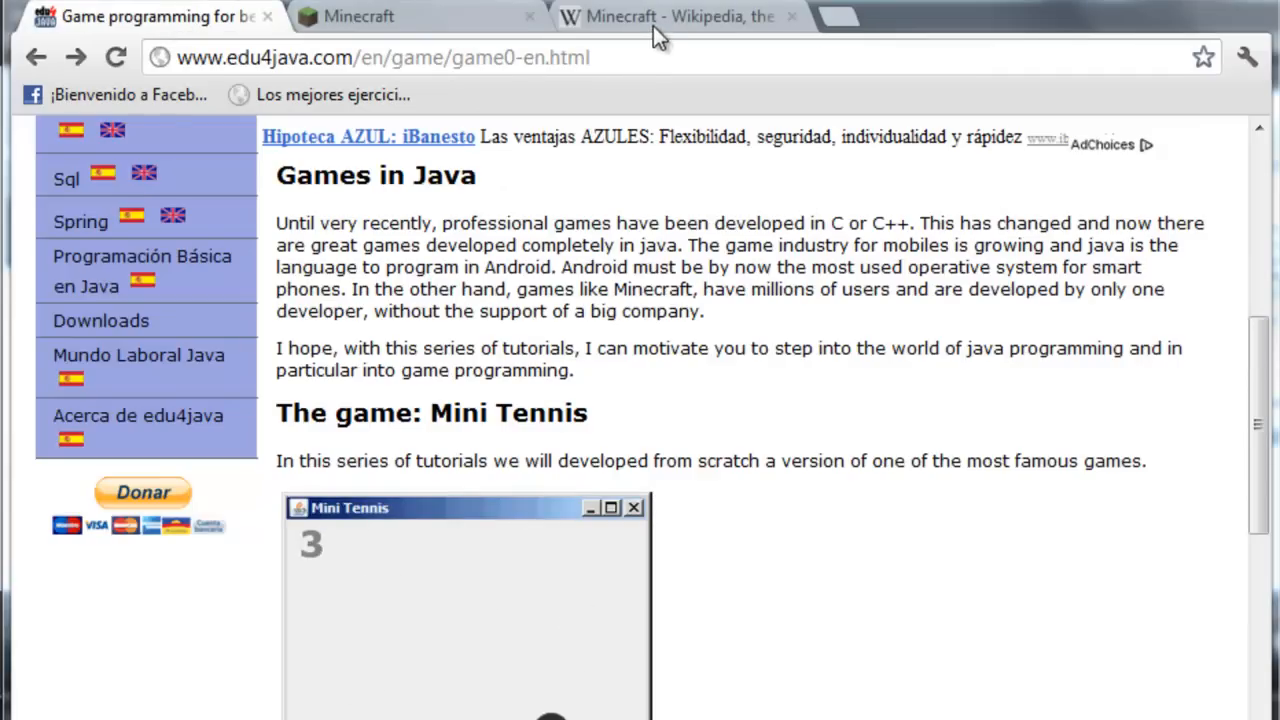
# View the Minecraft Wikipedia article introduction, then leave that tab.
pyautogui.click(680, 16)
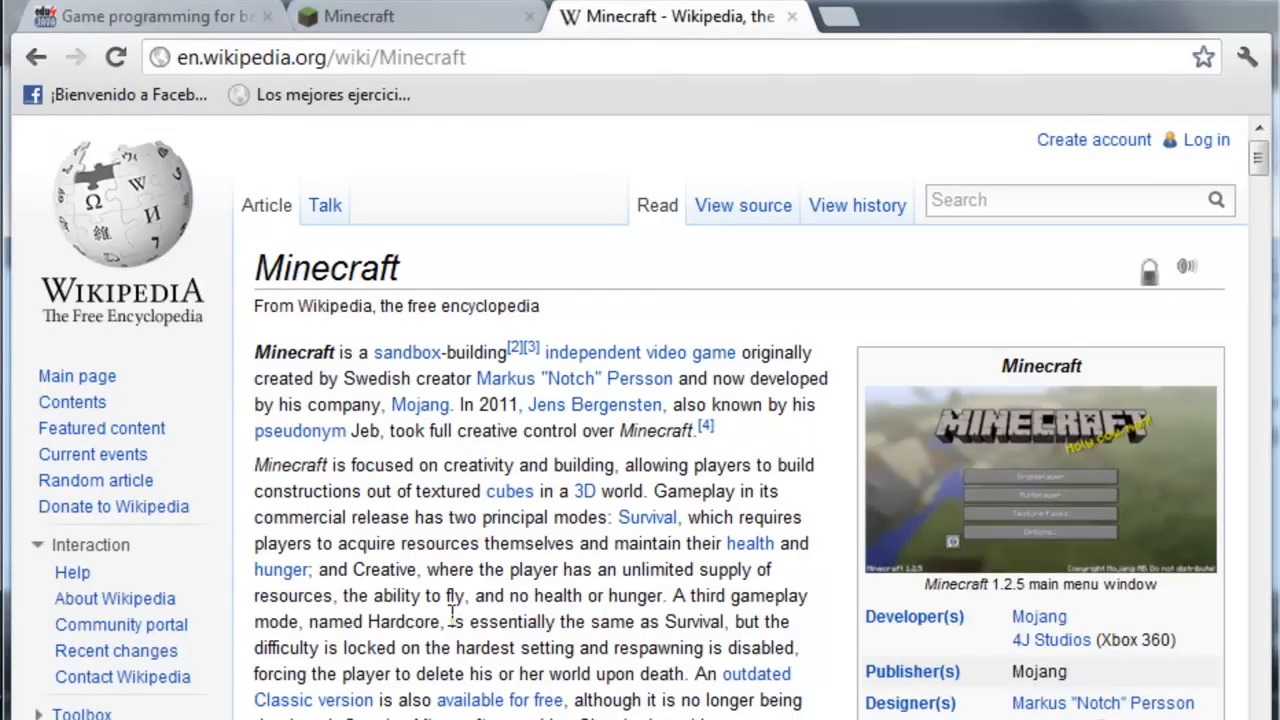
pyautogui.moveTo(490, 390)
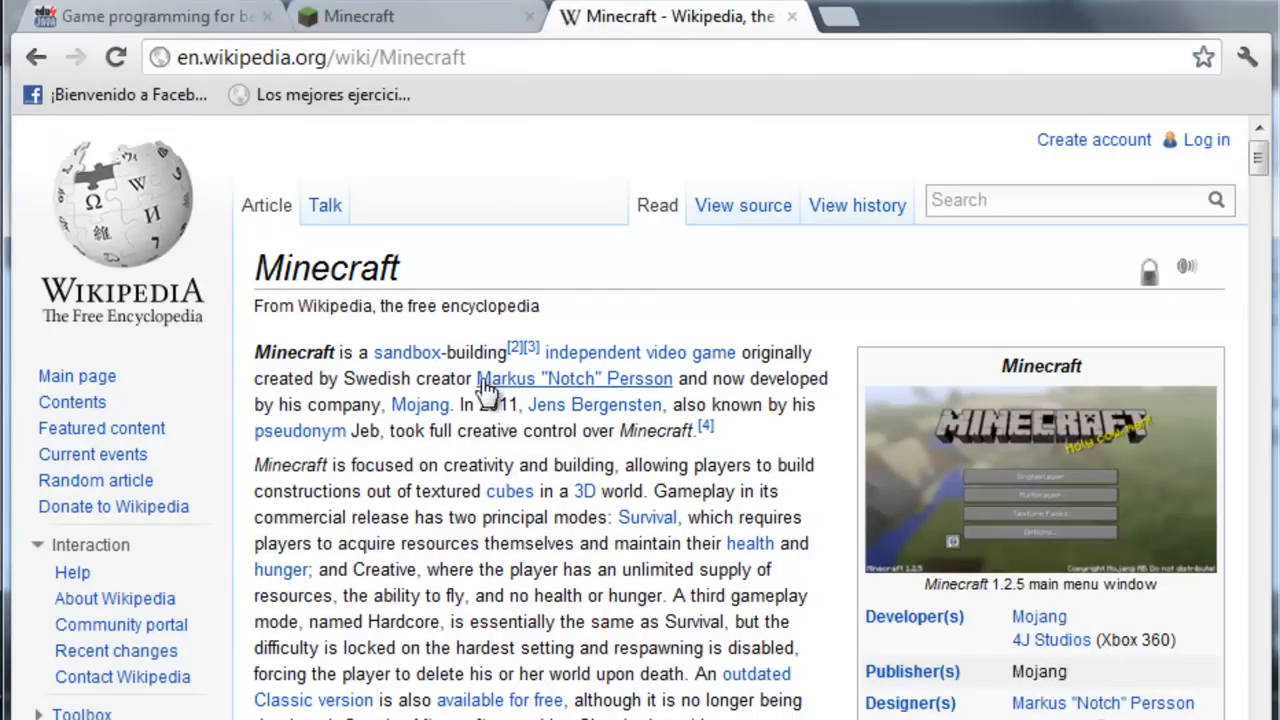
pyautogui.moveTo(525, 490)
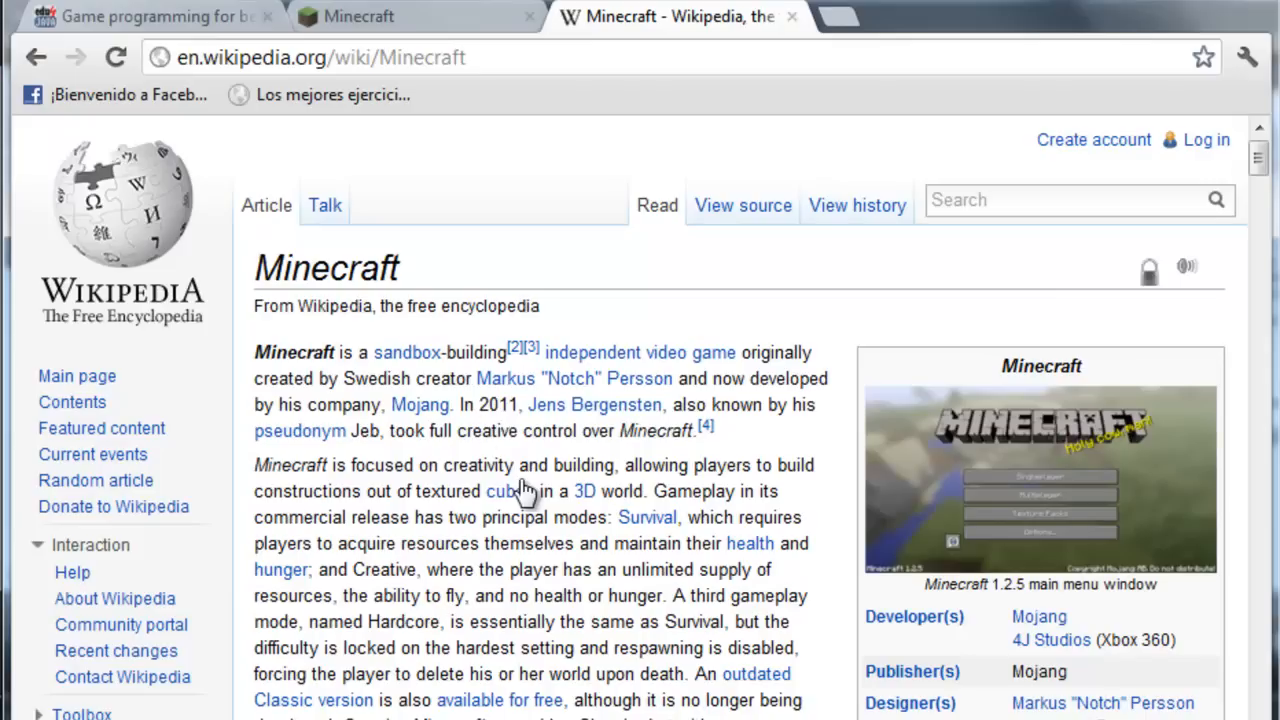
pyautogui.moveTo(485, 415)
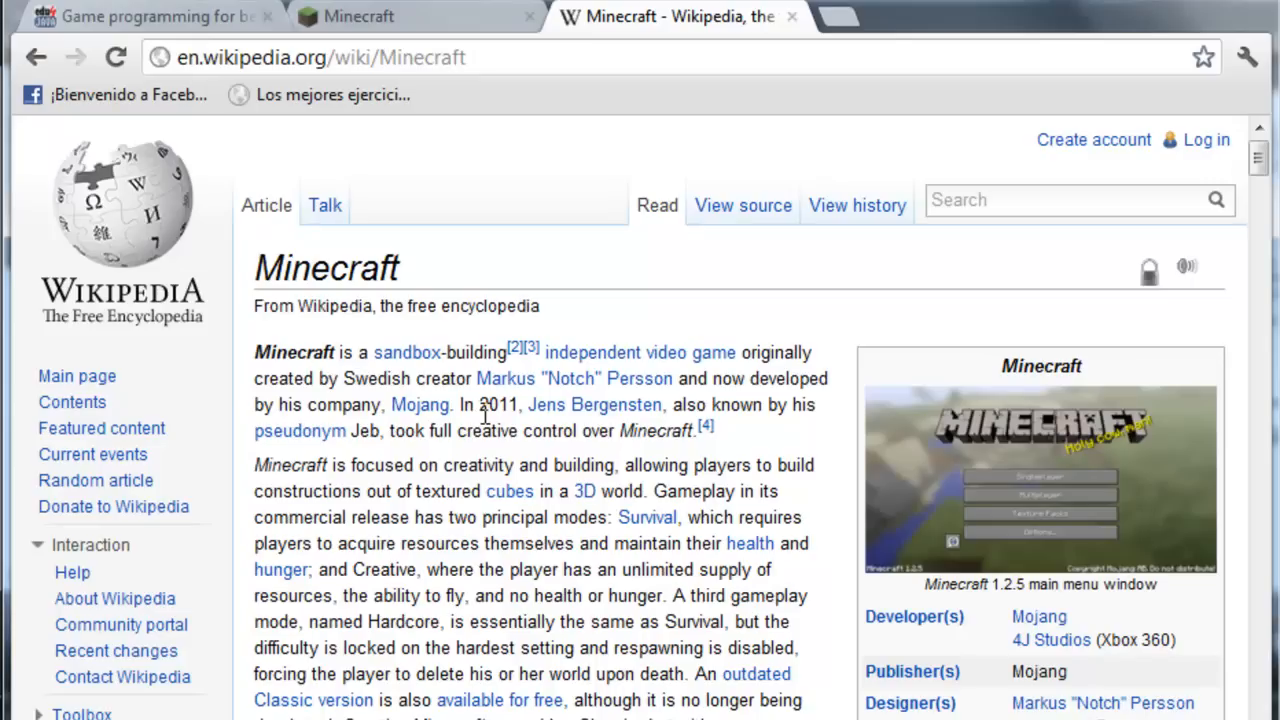
pyautogui.moveTo(483, 455)
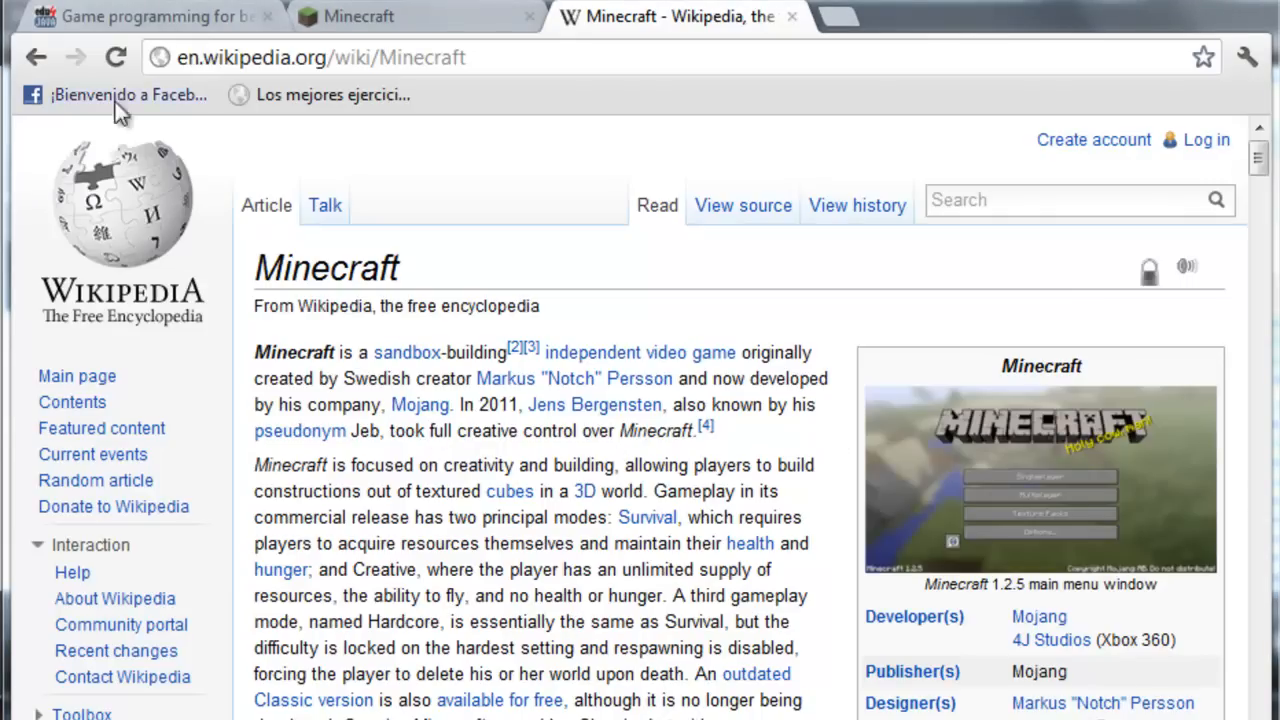
pyautogui.click(150, 16)
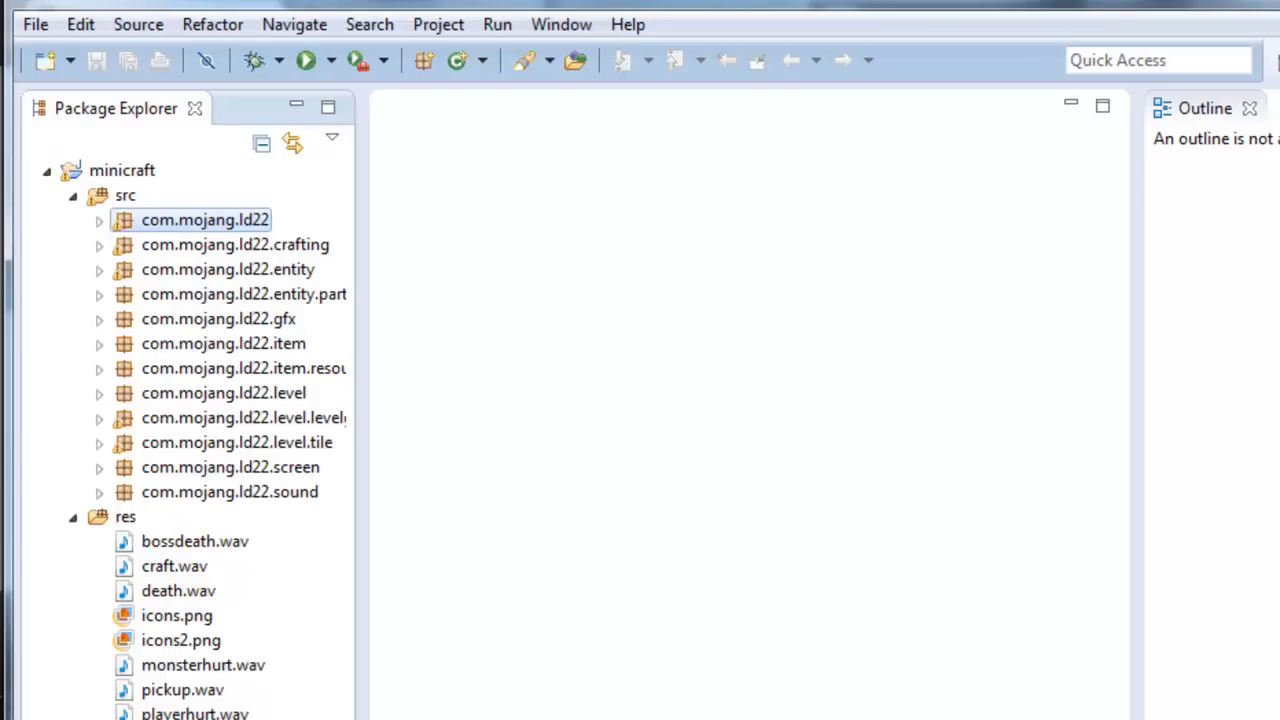
pyautogui.moveTo(268, 120)
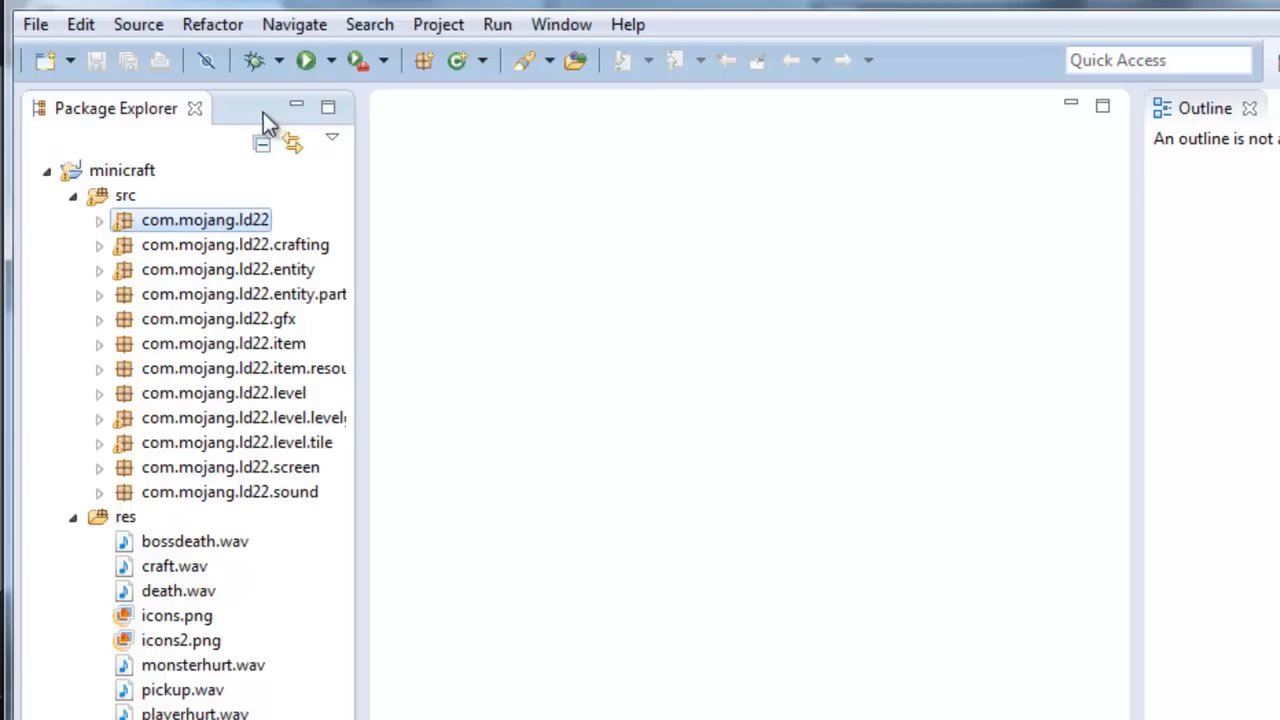
# Run the minicraft project from the Eclipse toolbar to launch Minicraft.
pyautogui.click(307, 60)
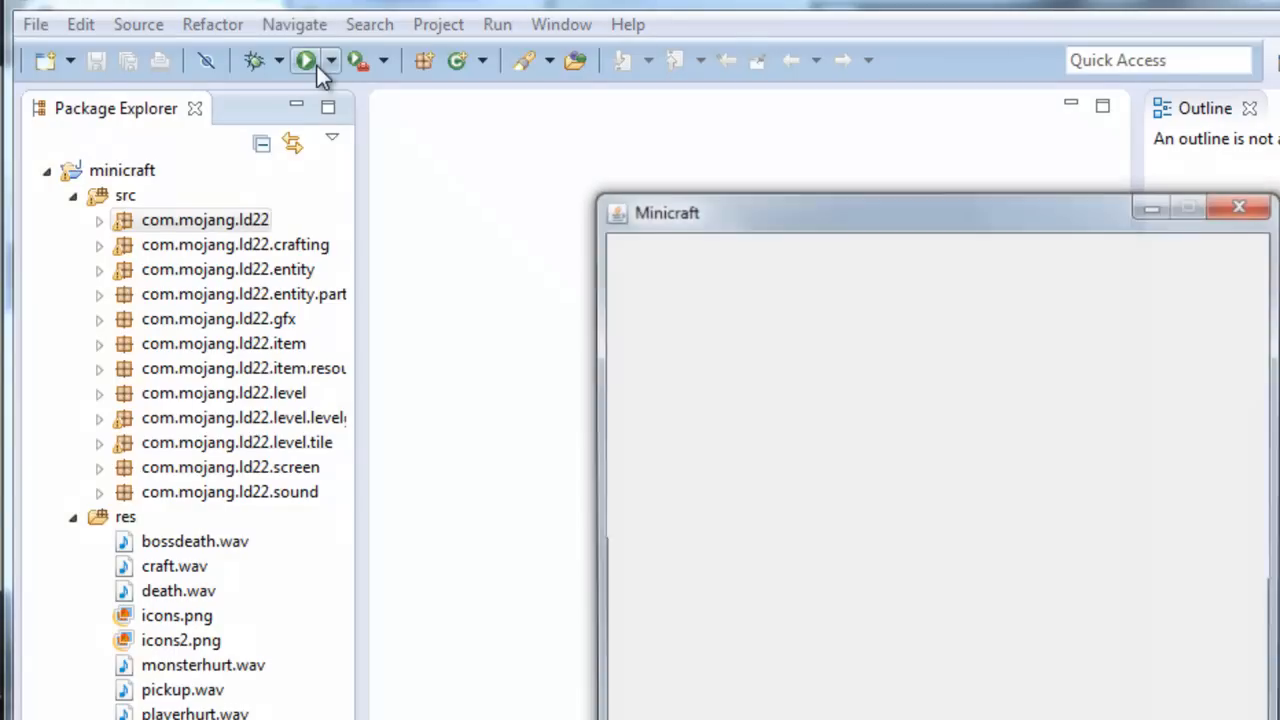
pyautogui.click(306, 60)
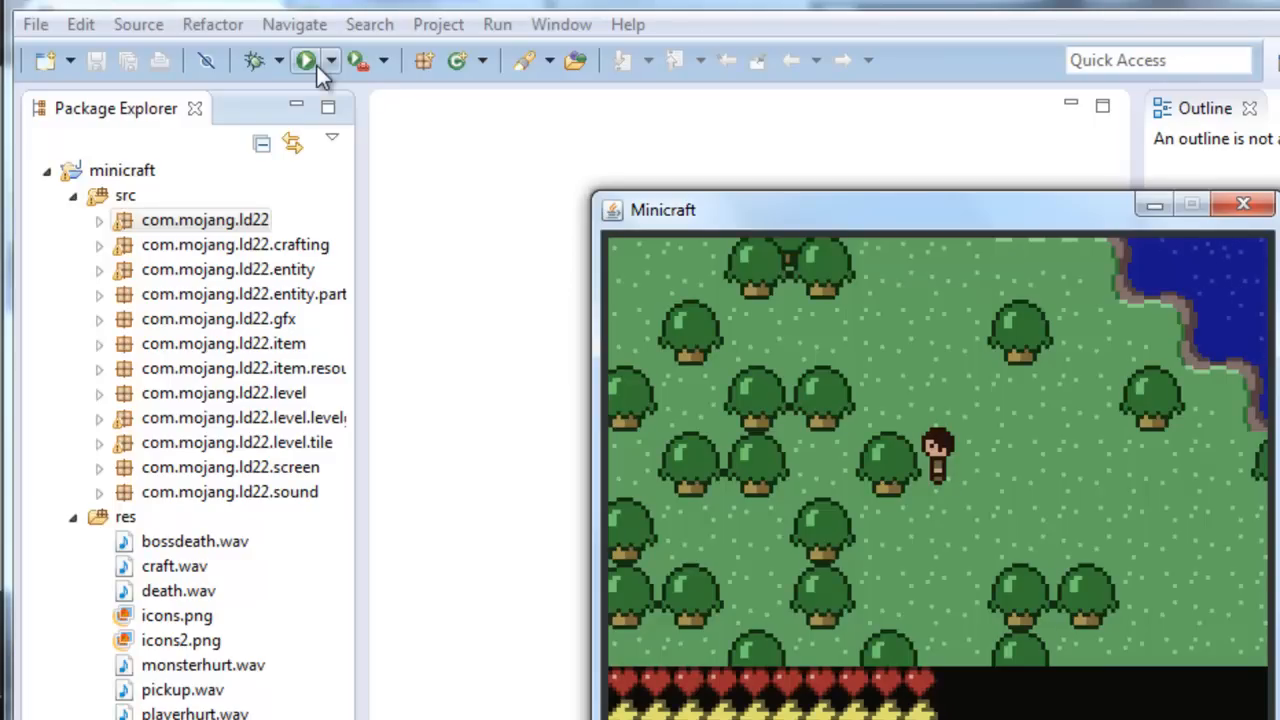
pyautogui.click(307, 60)
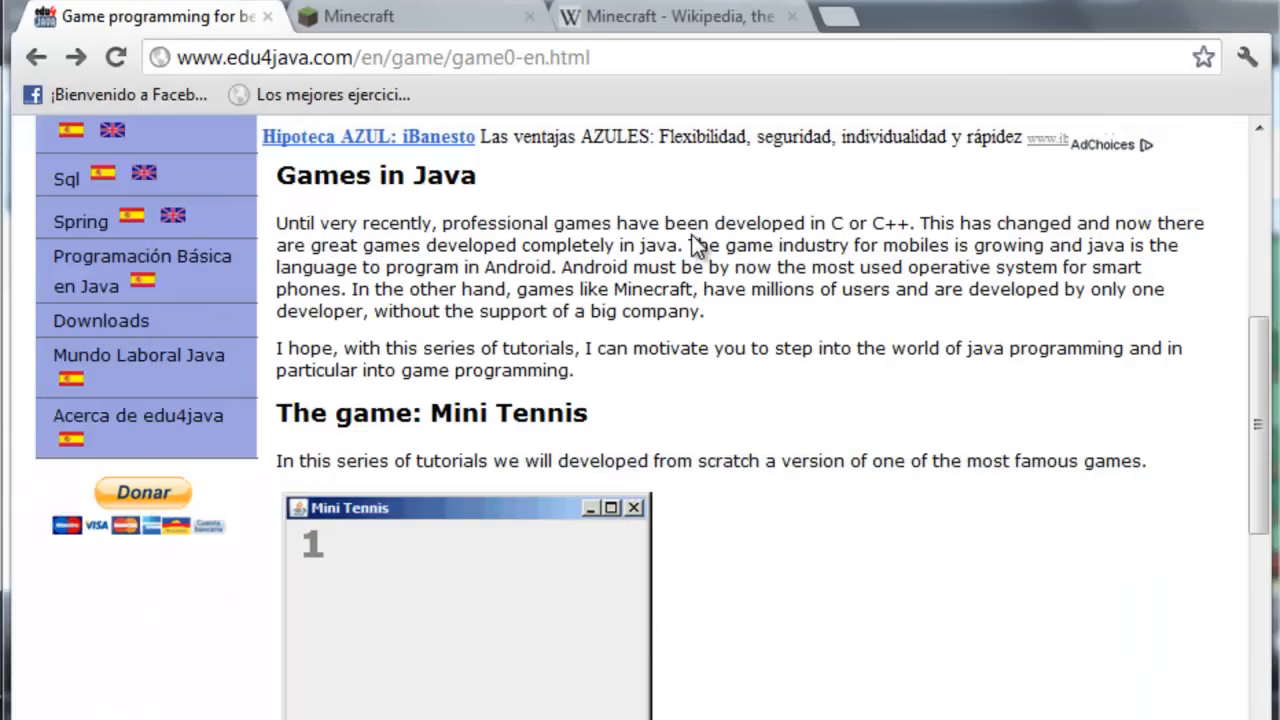
# Highlight intro phrases and the word 'java', then scroll to the Index of lessons.
pyautogui.moveTo(690, 245); pyautogui.dragTo(905, 289)
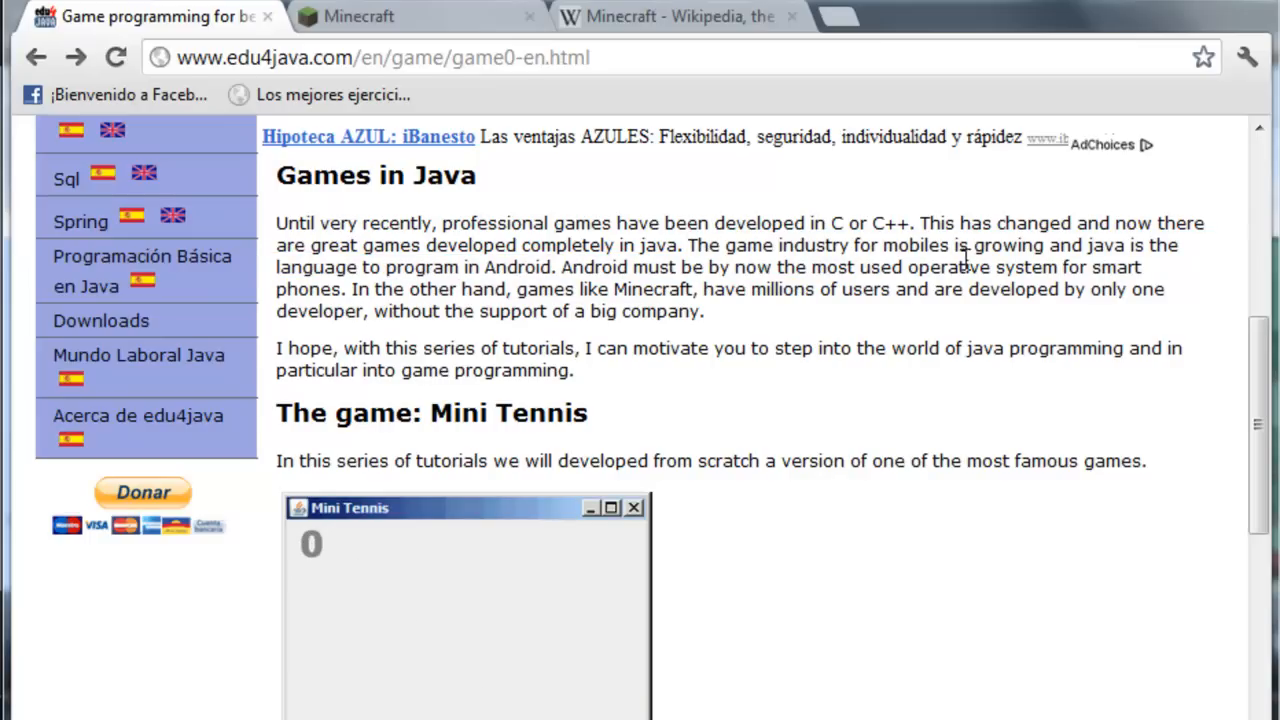
pyautogui.doubleClick(1105, 245)
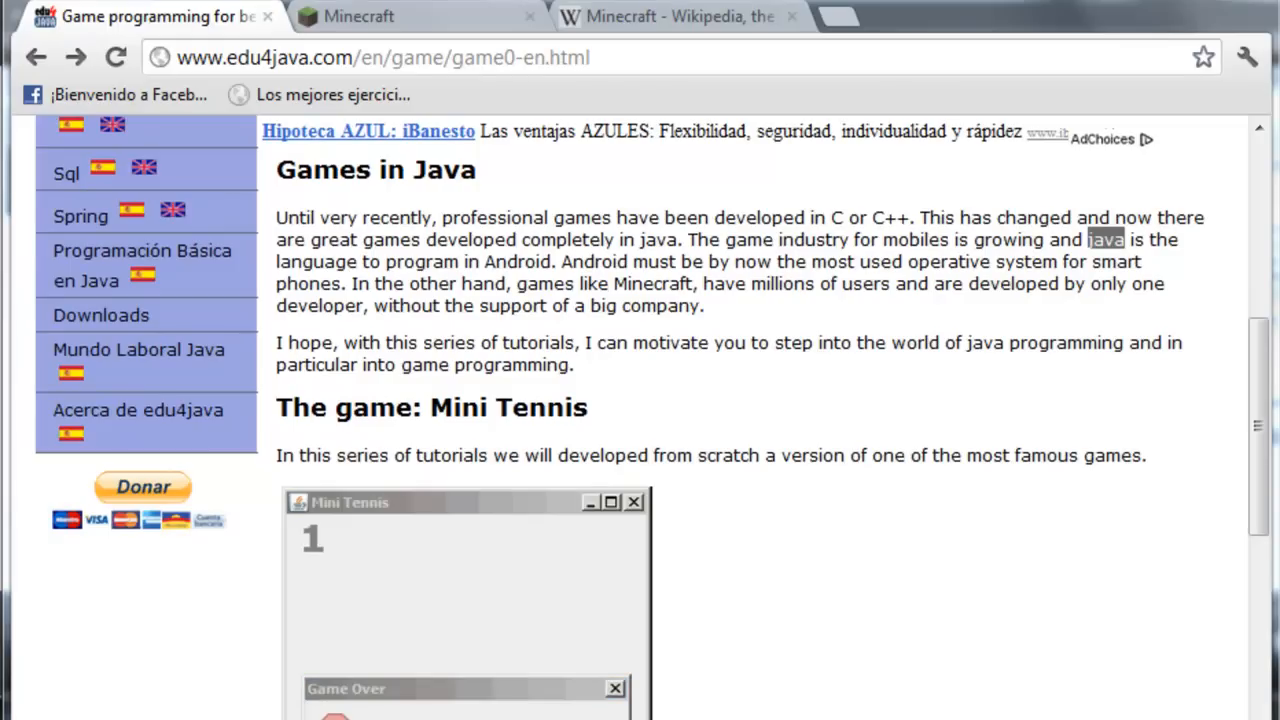
pyautogui.click(615, 688)
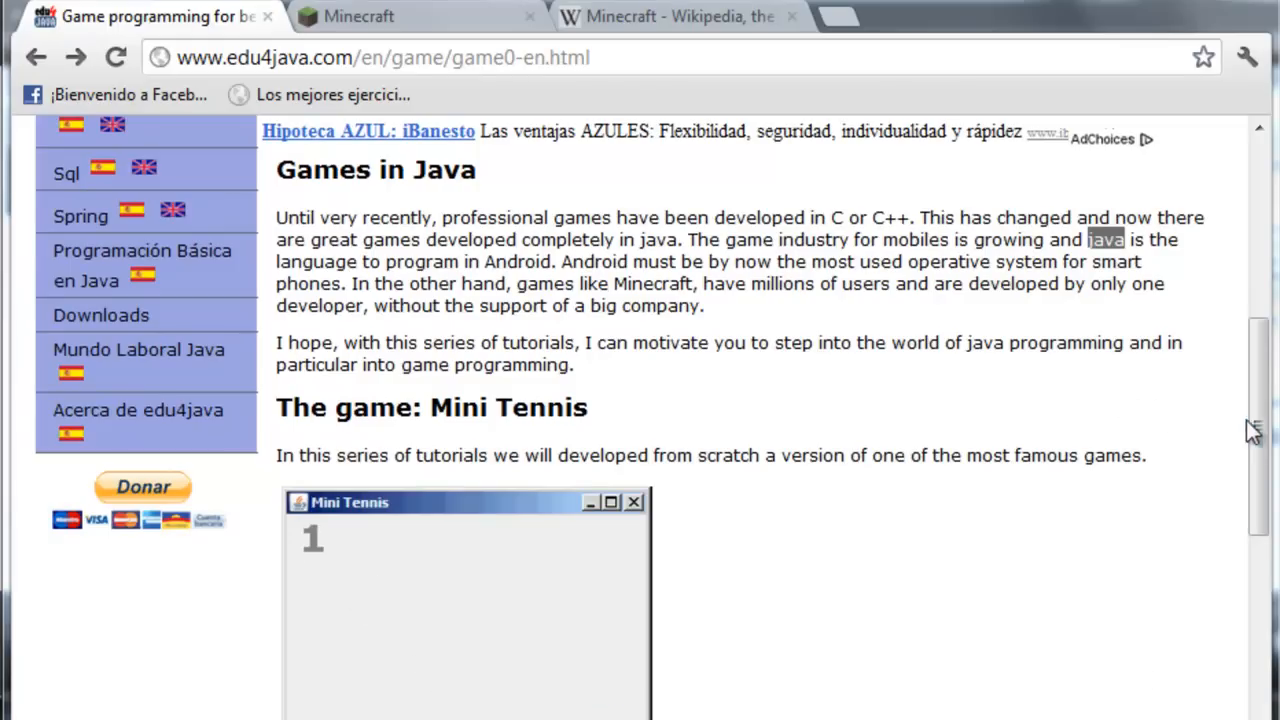
pyautogui.scroll(-3)
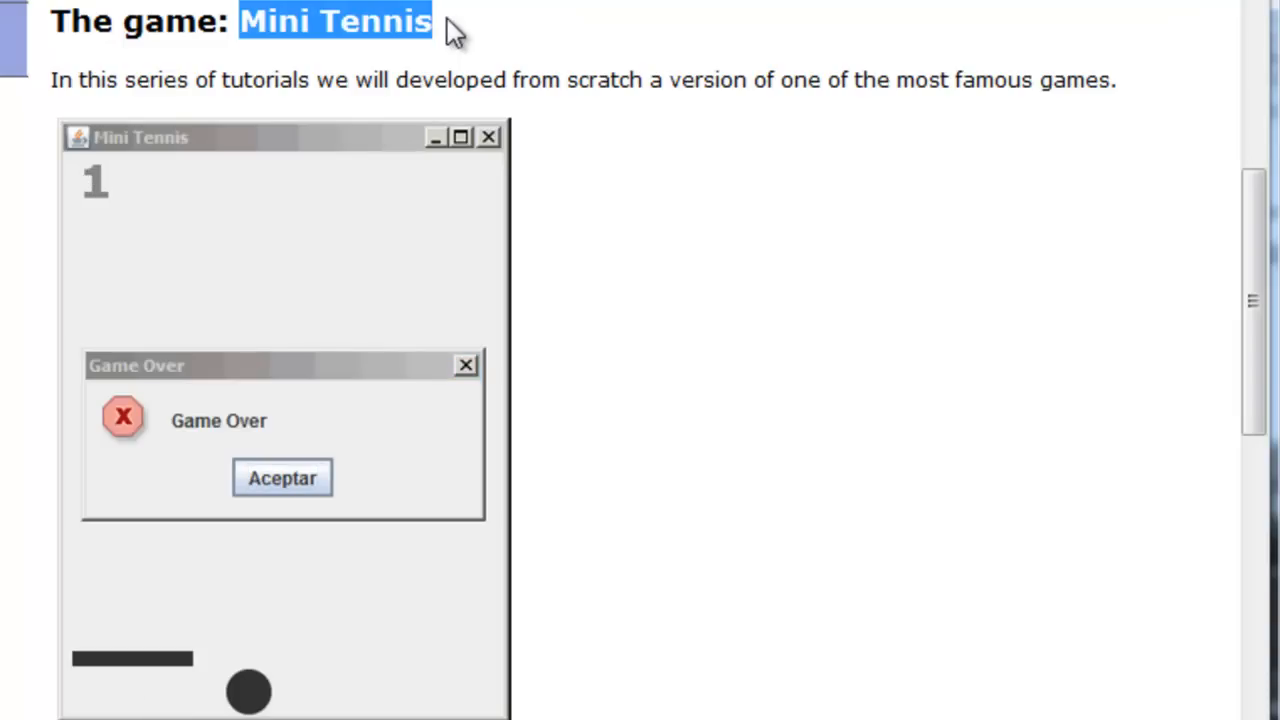
pyautogui.click(282, 478)
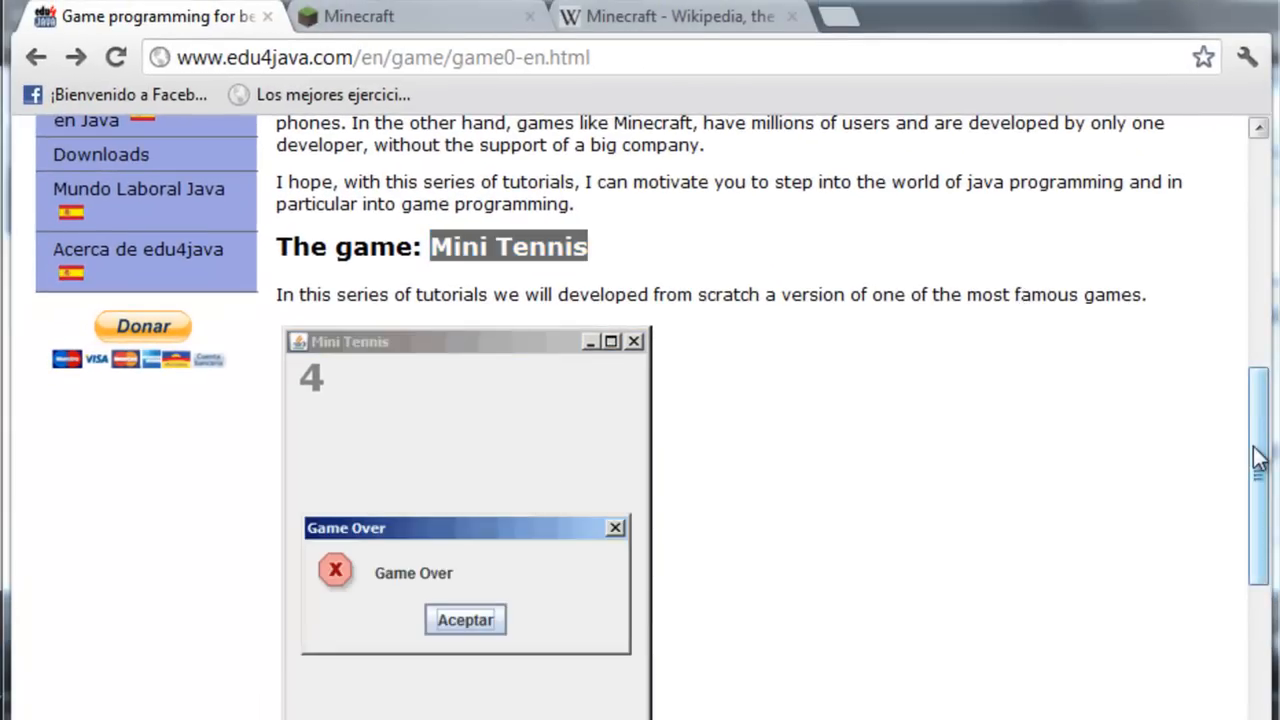
pyautogui.scroll(-3)
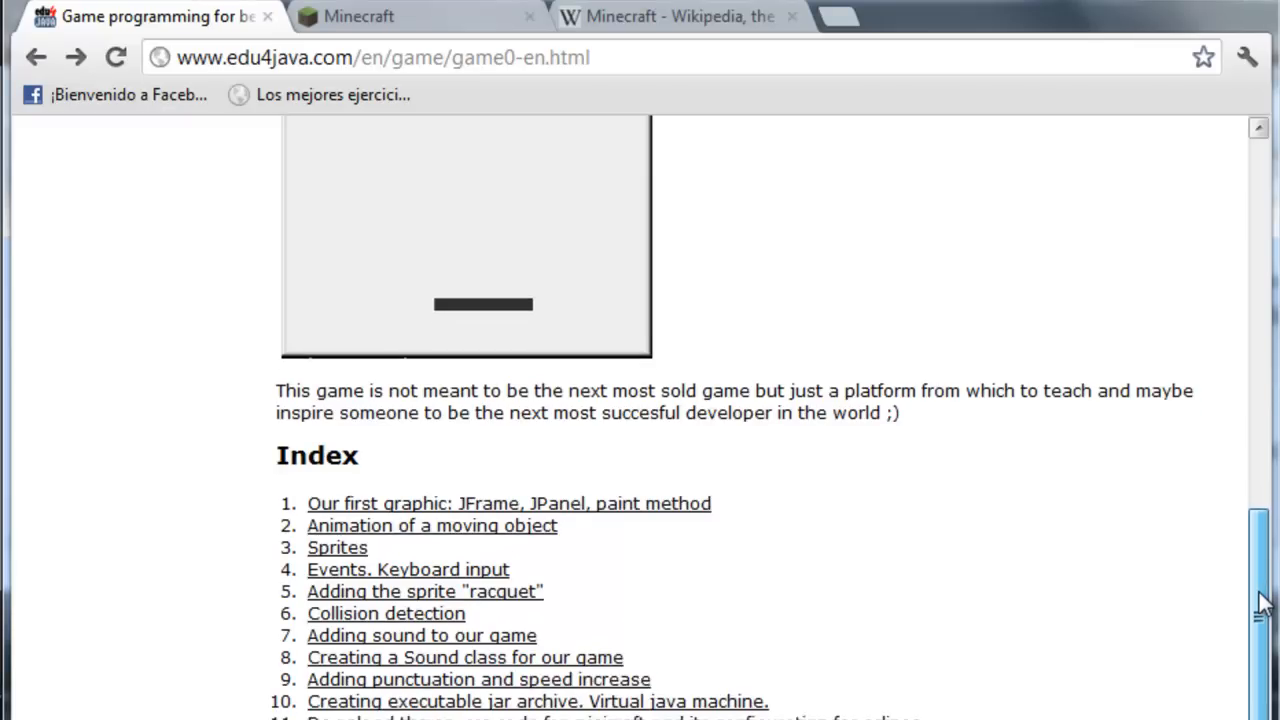
pyautogui.scroll(-3)
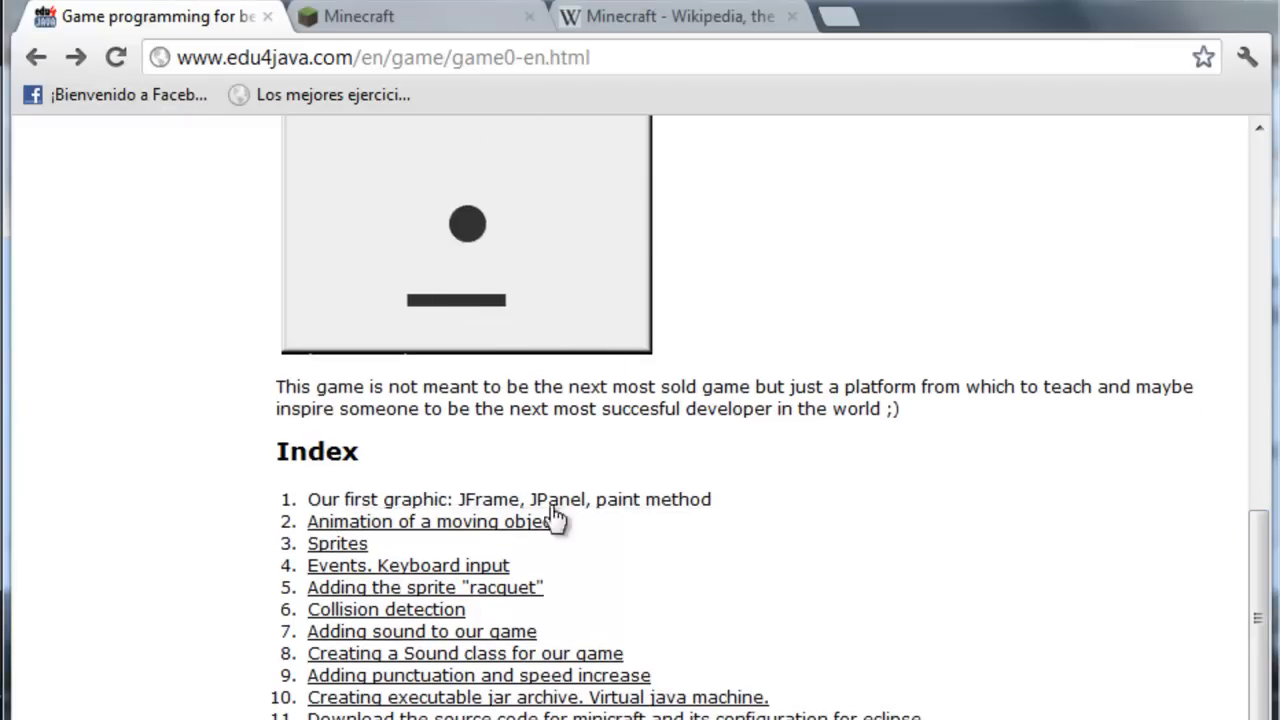
pyautogui.moveTo(1064, 568)
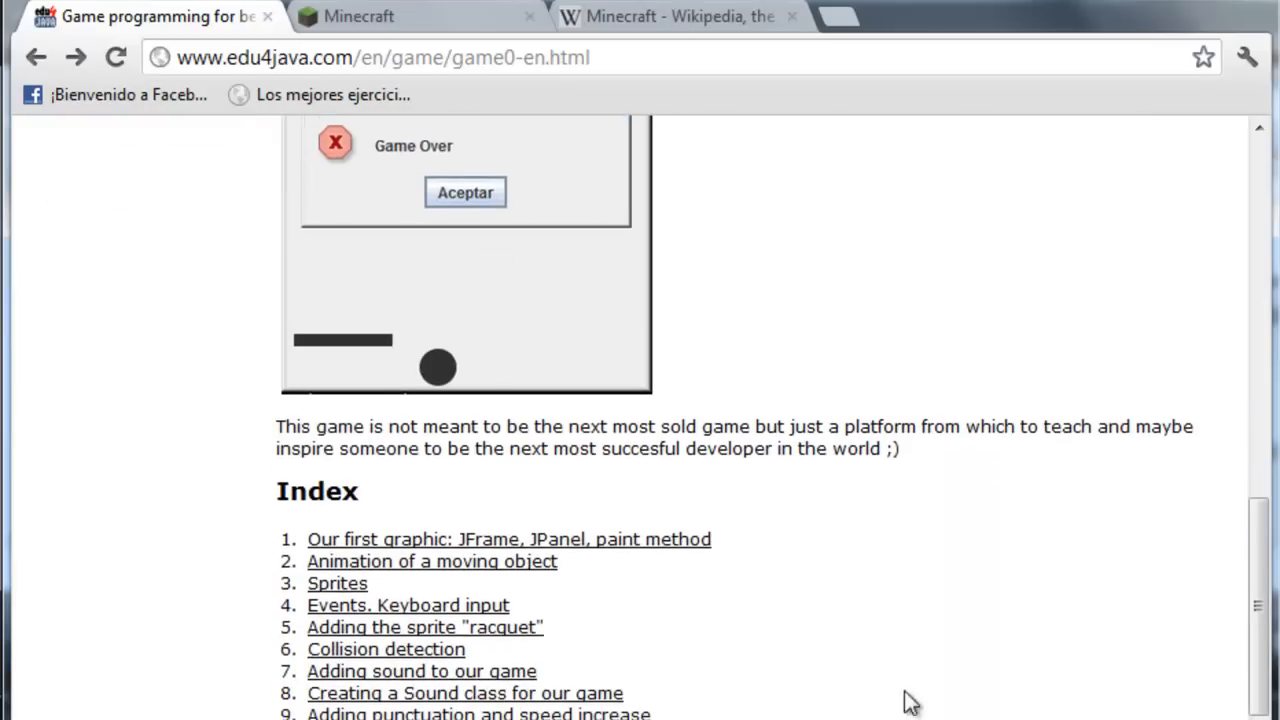
pyautogui.click(465, 192)
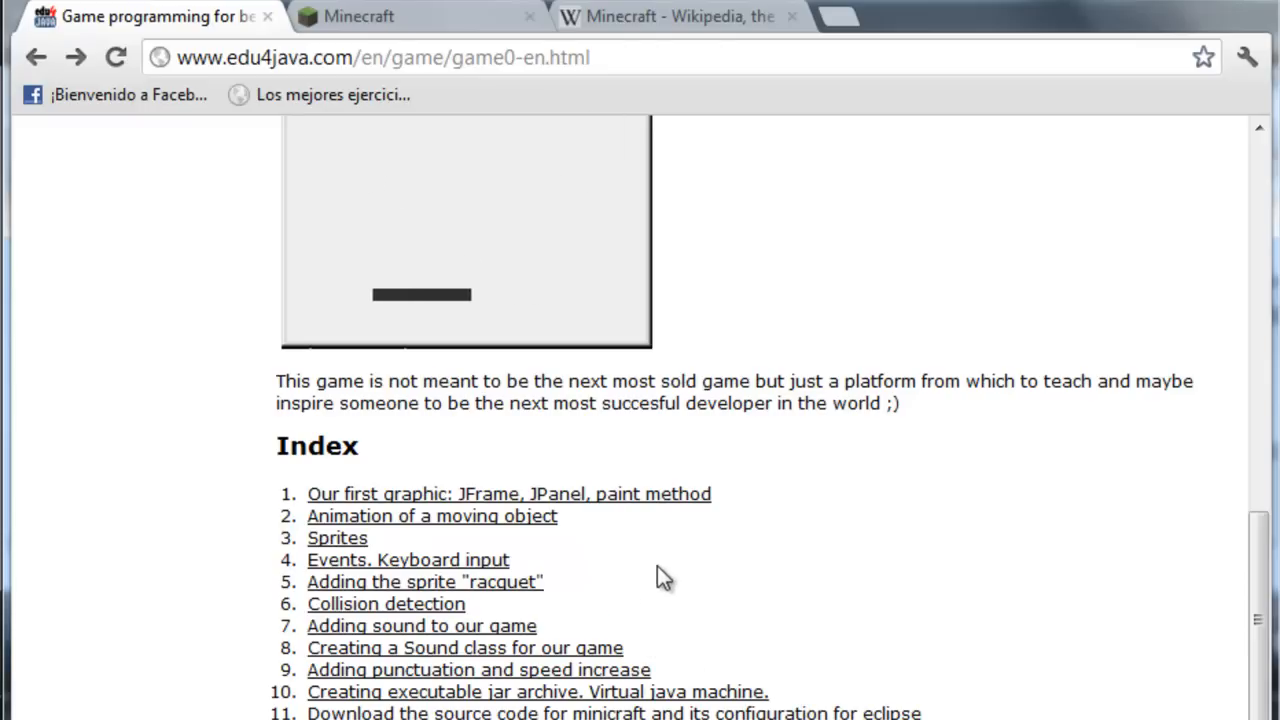
pyautogui.moveTo(682, 591)
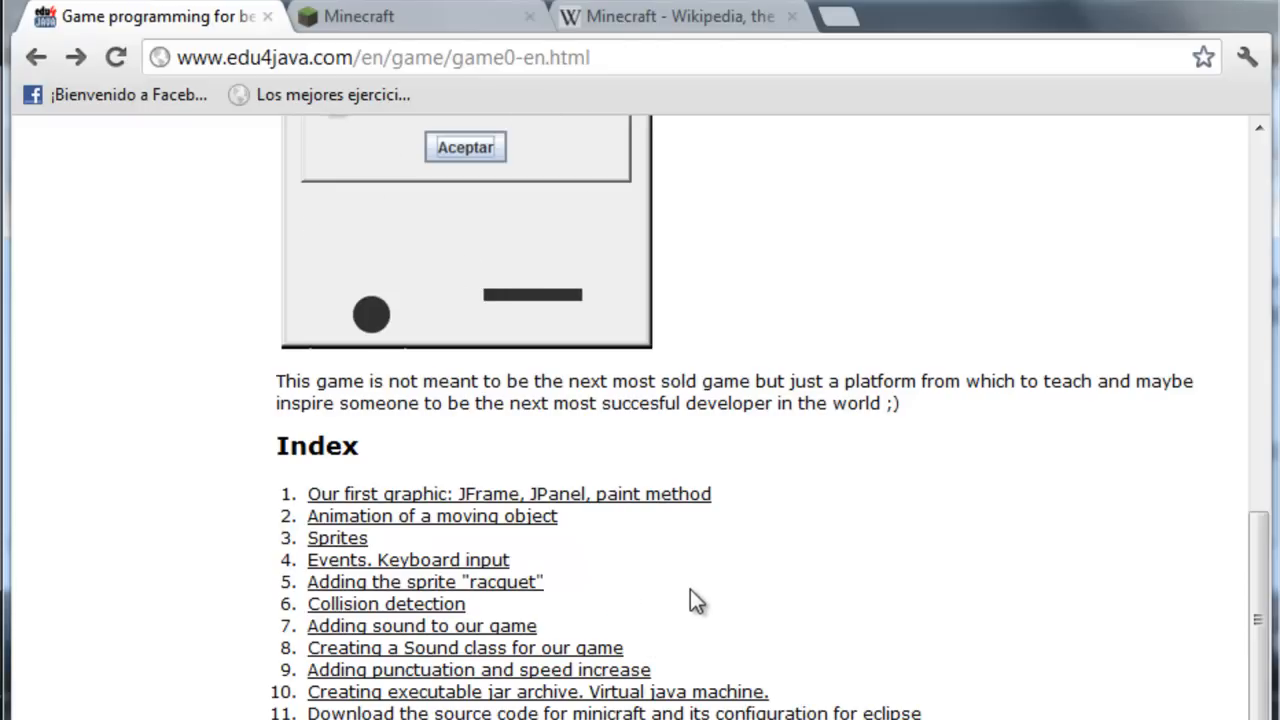
pyautogui.click(465, 147)
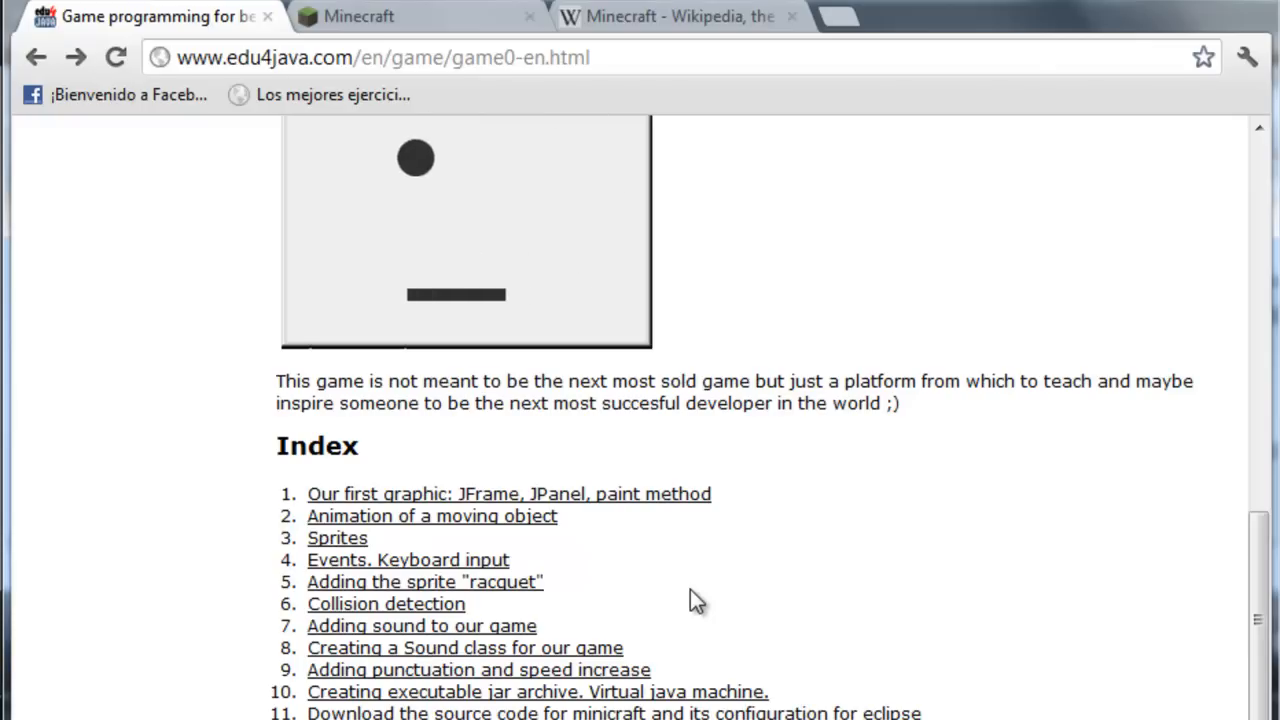
pyautogui.moveTo(960, 665)
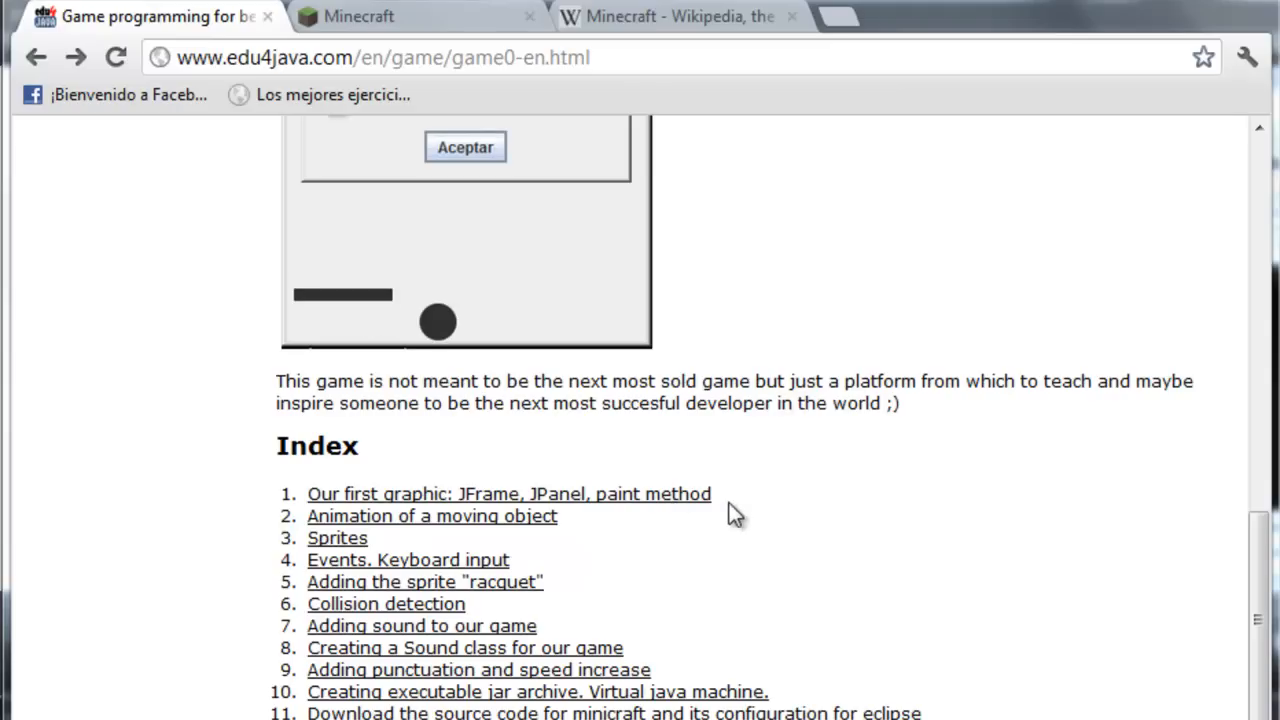
pyautogui.click(465, 147)
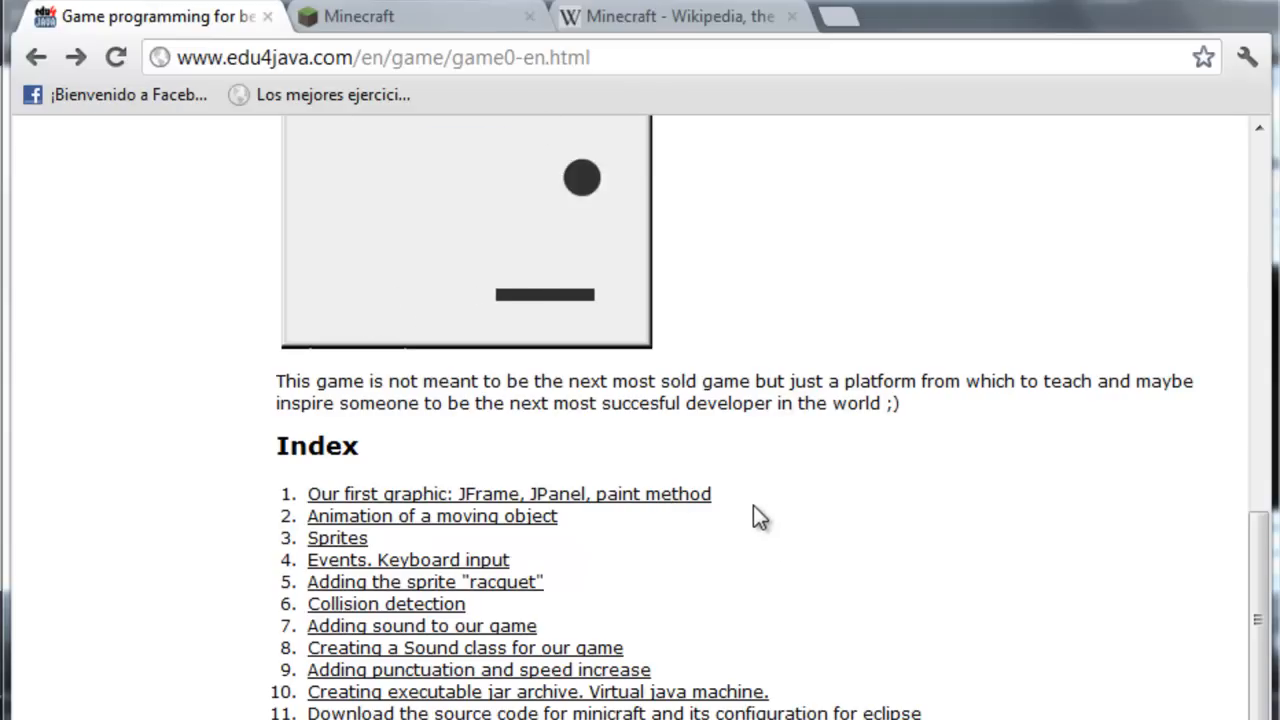